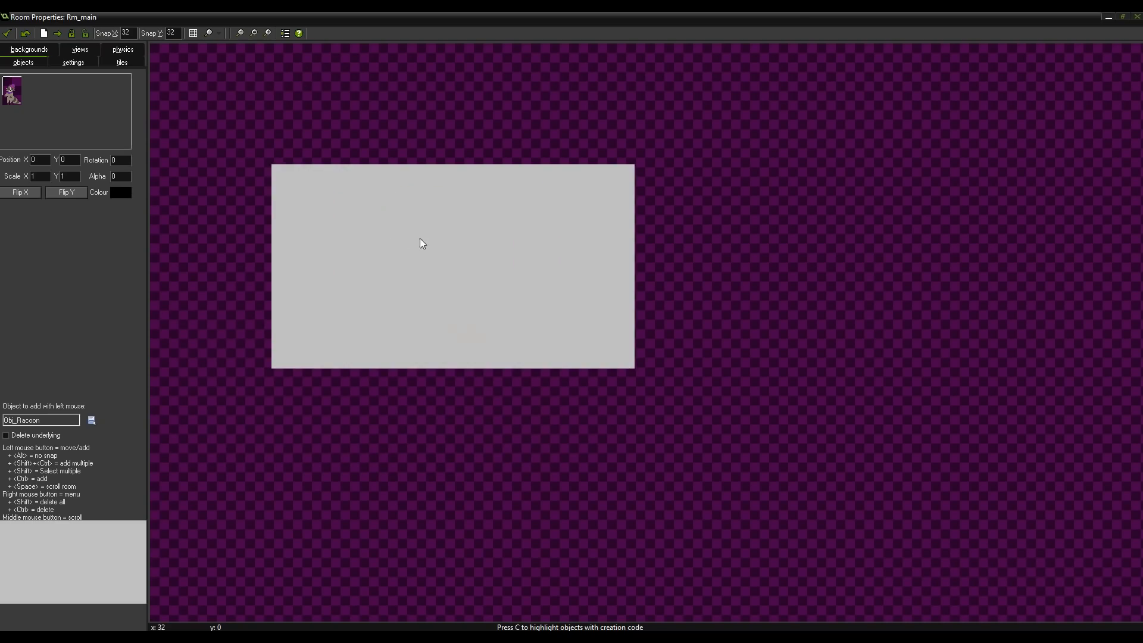
Step: Set image_speed, image_index, Image_dir and Image_timer in Obj_Racoon's Create event, and start its Step countdown
{"action": "left_click", "coordinate": [421, 244]}
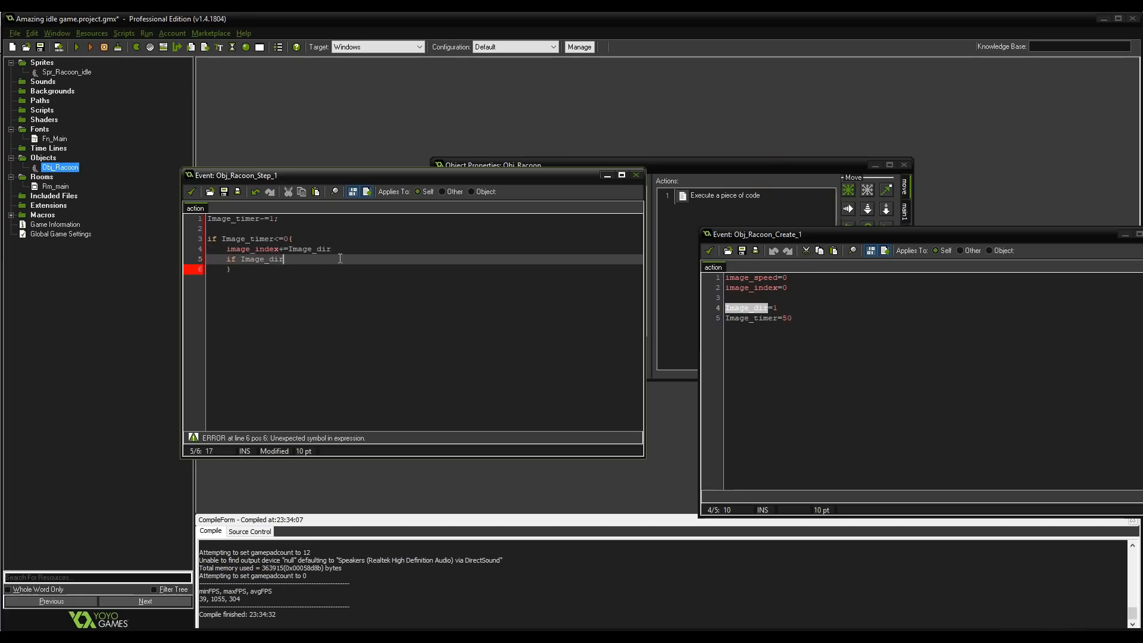
Step: Give Obj_Racoon a Draw event with draw_self(), Fn_Main font and draw_text(2,2,"I'm famous, ")
{"action": "left_click", "coordinate": [88, 46]}
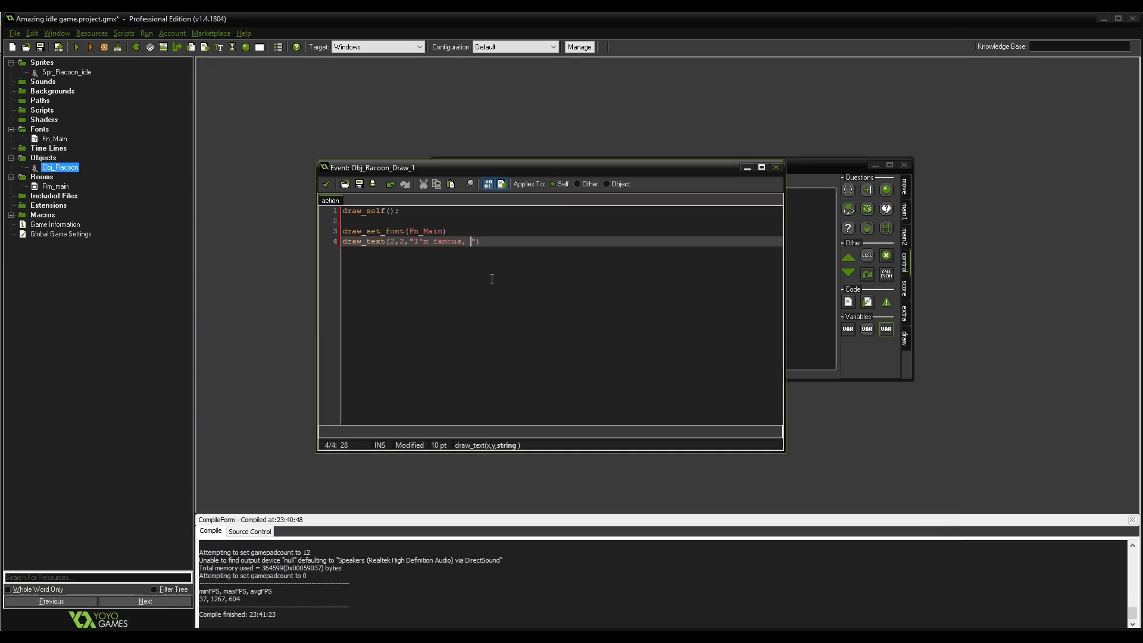
{"action": "left_click", "coordinate": [89, 47]}
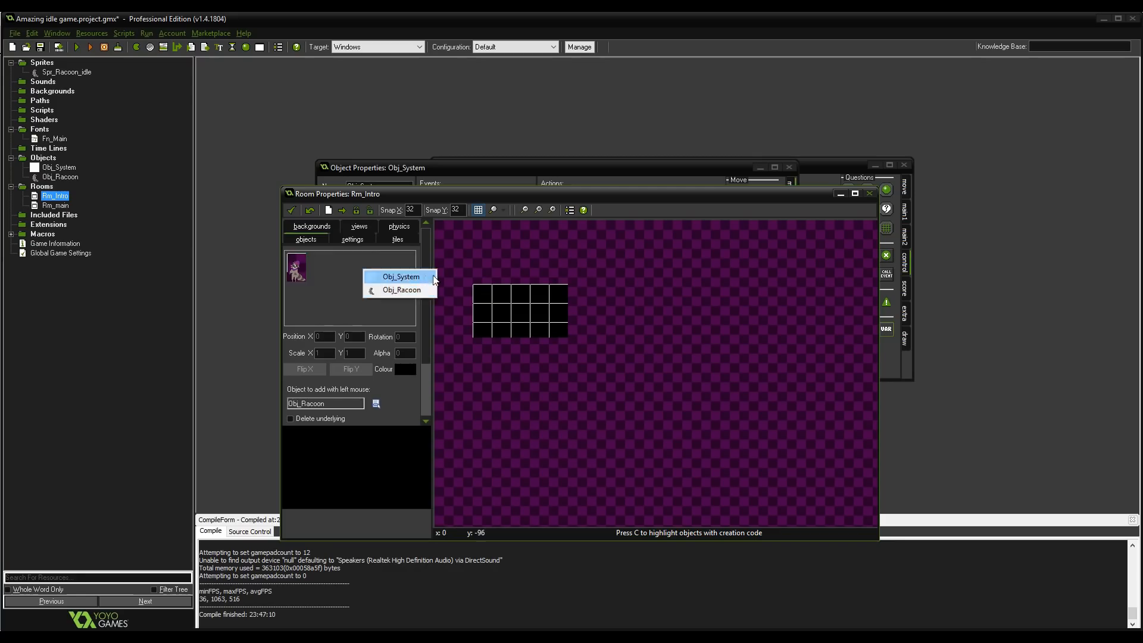
Step: Place Obj_System in Rm_Intro and start its Draw code with font, centred alignment and black colour
{"action": "left_click", "coordinate": [401, 277]}
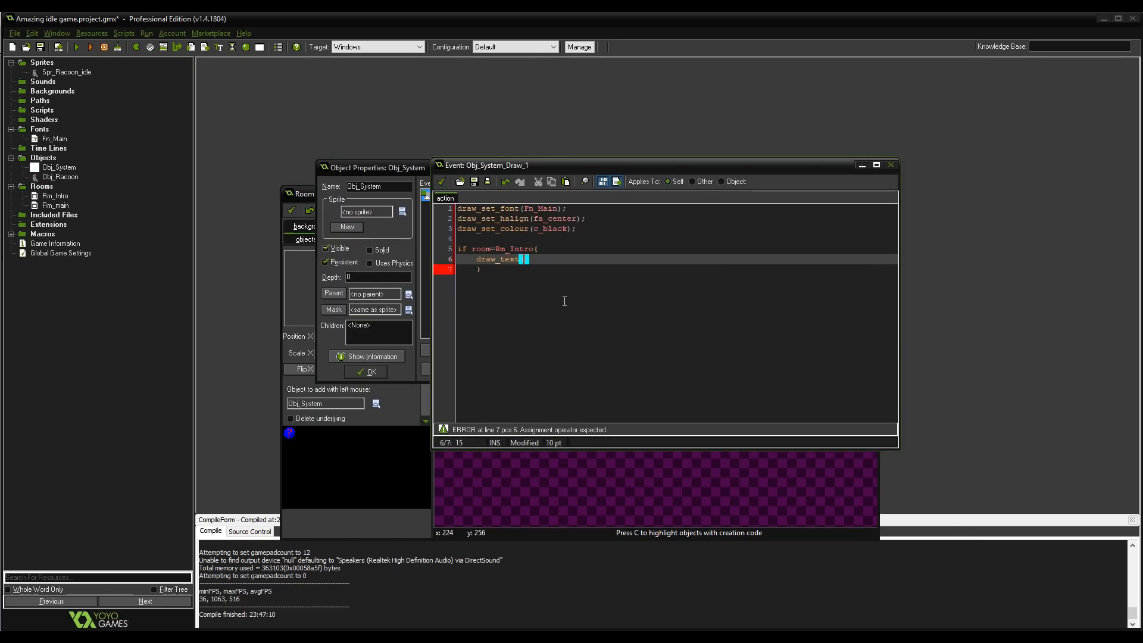
Step: Complete the Obj_System and Obj_Racoon code, then run the game showing 'Press SPACE to start idling'
{"action": "left_click", "coordinate": [76, 46]}
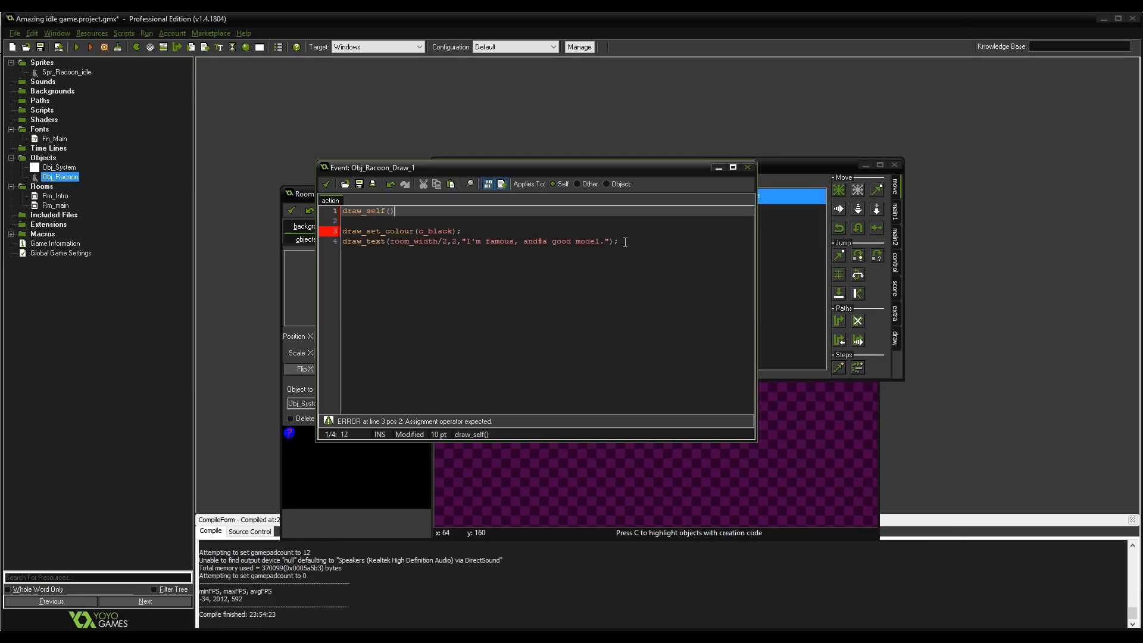
{"action": "left_click", "coordinate": [88, 46]}
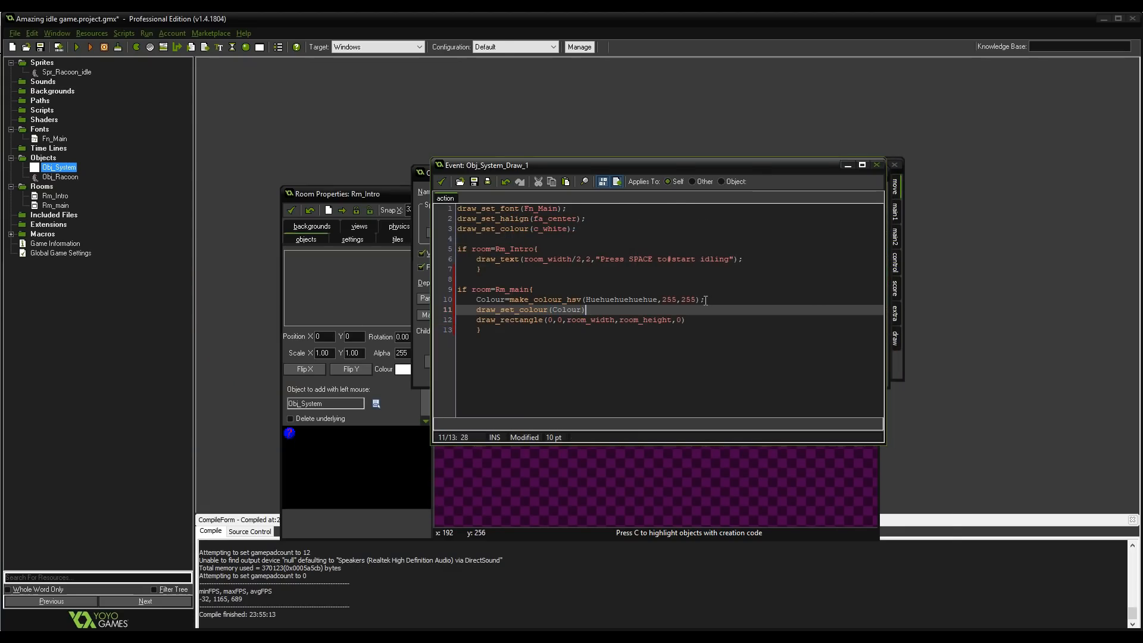
{"action": "left_click", "coordinate": [77, 46]}
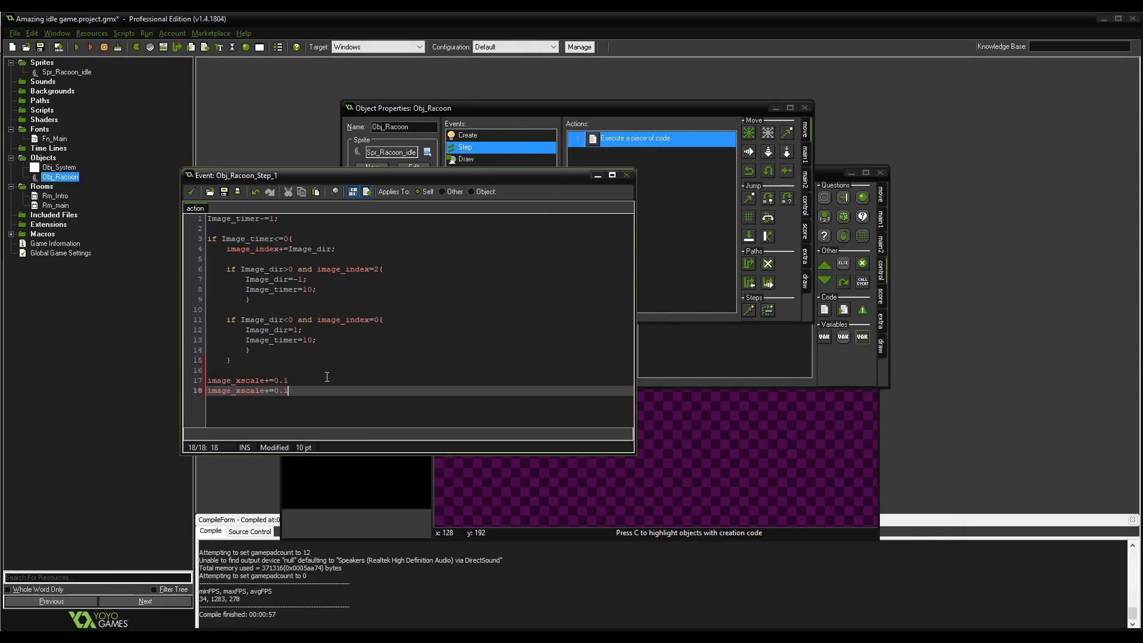
{"action": "left_click", "coordinate": [88, 46]}
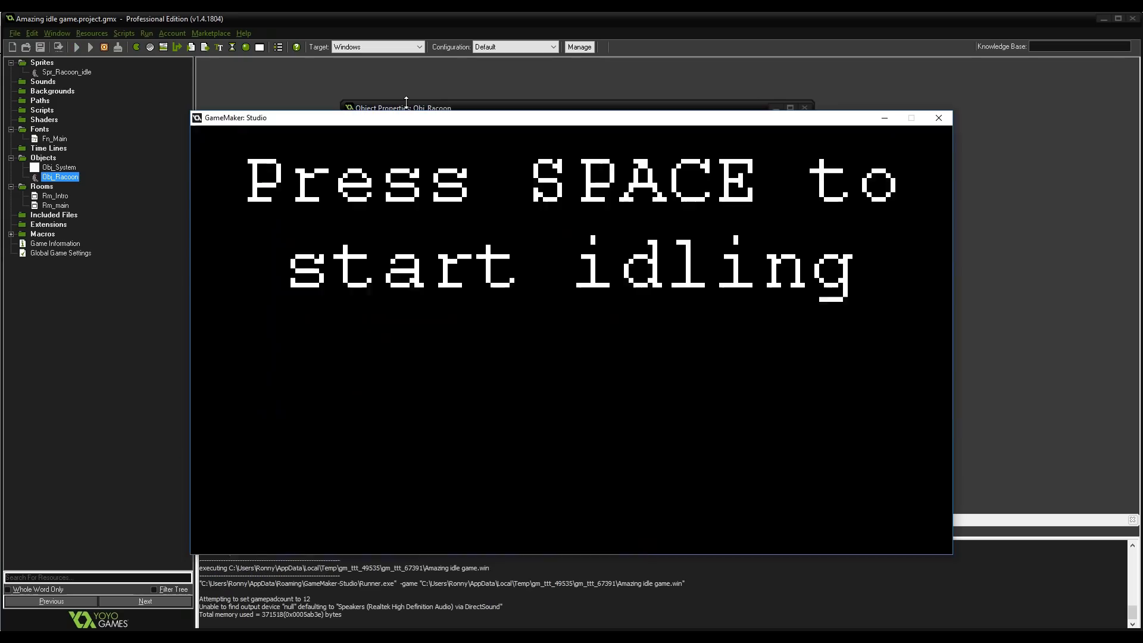